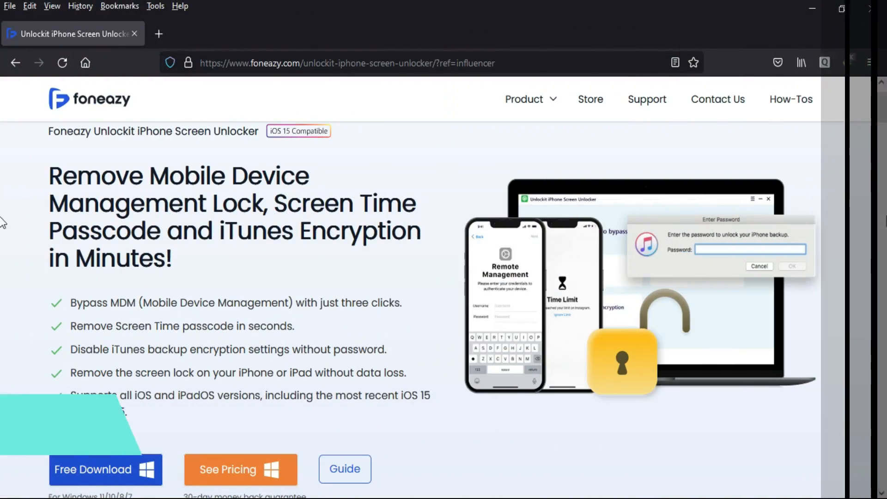
# Continue past the license agreement and finish setup with the unlocker set to launch
pyautogui.scroll(-3)
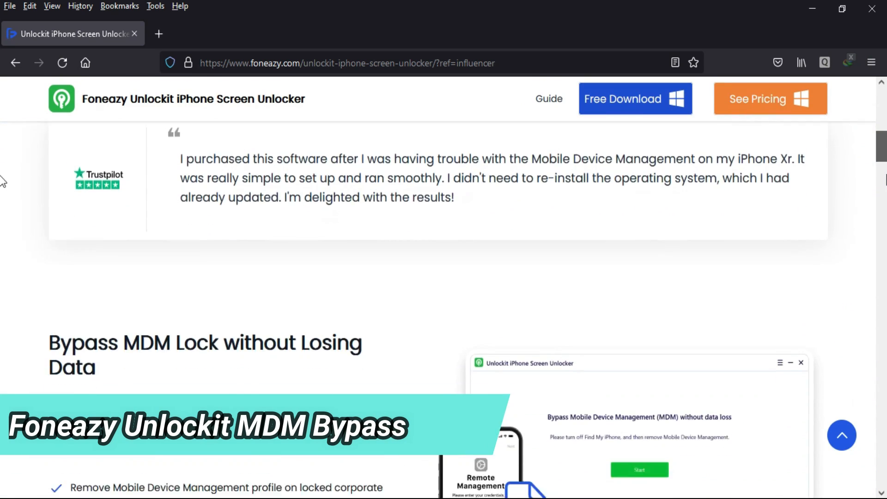
pyautogui.scroll(-3)
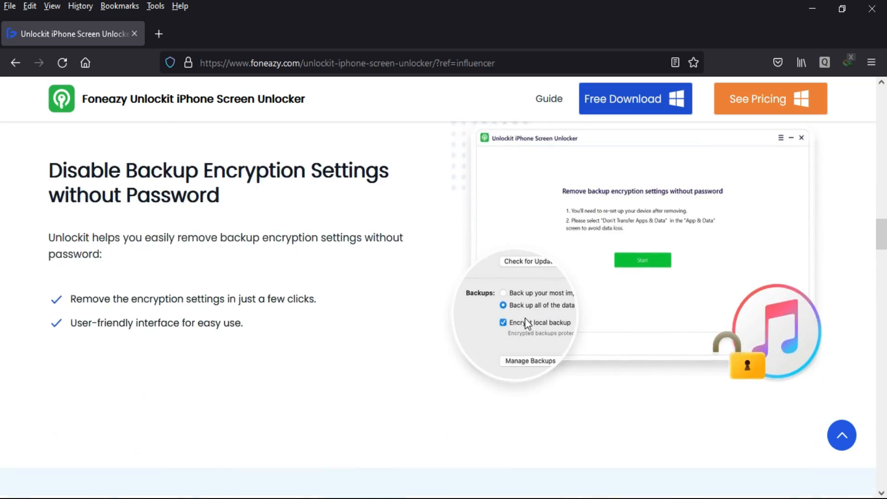
pyautogui.scroll(-3)
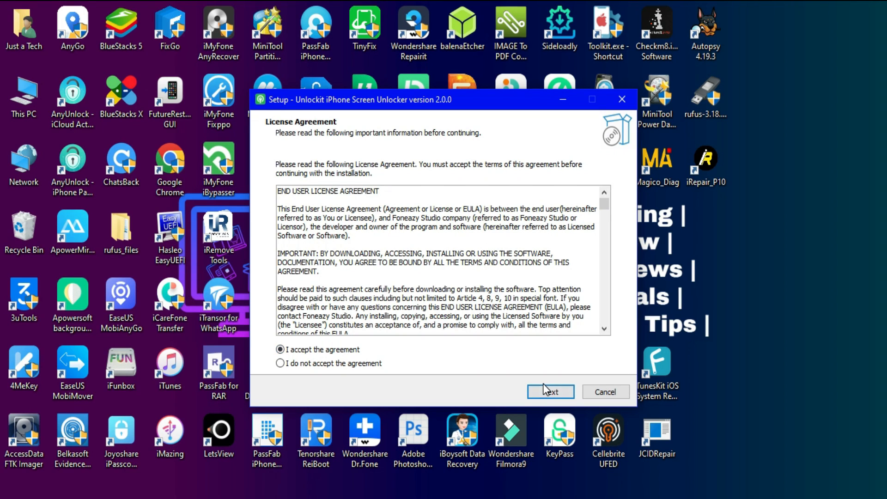
pyautogui.click(550, 392)
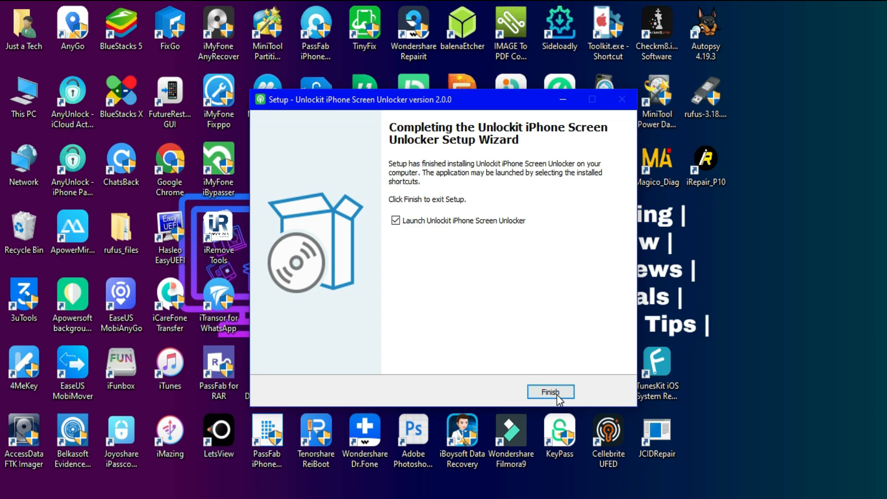
pyautogui.click(549, 392)
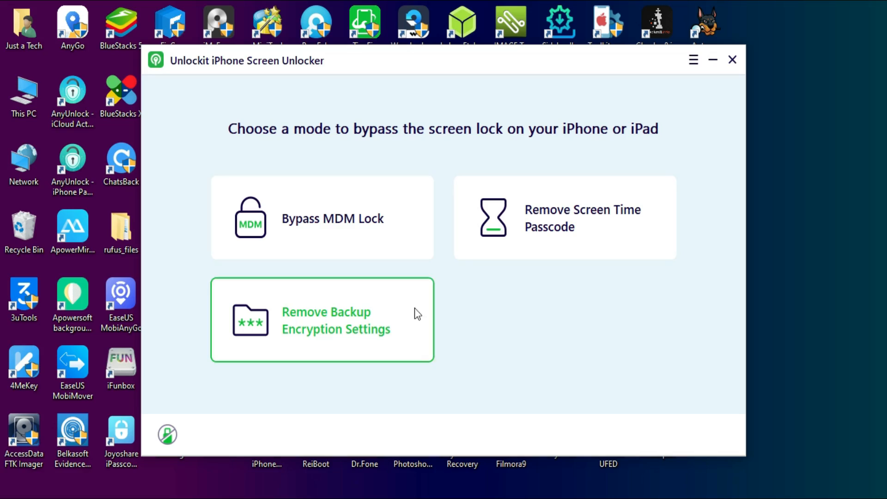
# Choose the 'Bypass MDM Lock' mode tile for the connected iPhone
pyautogui.click(321, 320)
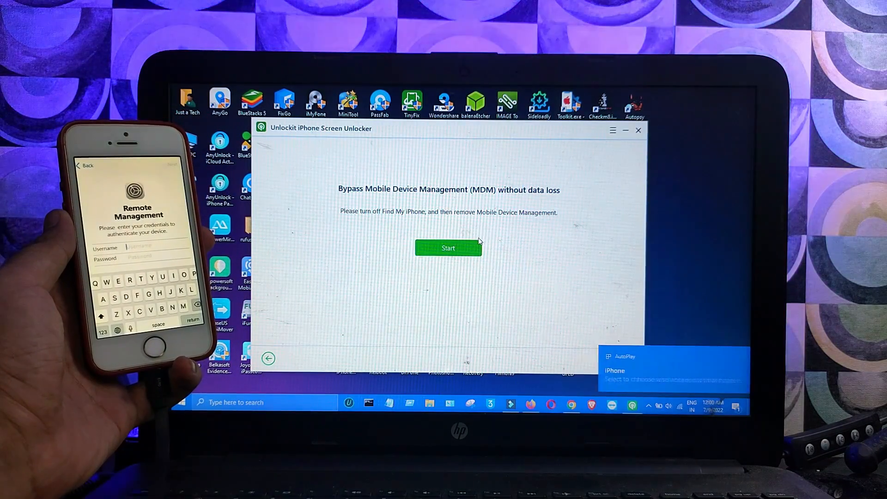
# Start the MDM bypass and acknowledge 'MDM lock successfully bypassed' with Done
pyautogui.click(448, 247)
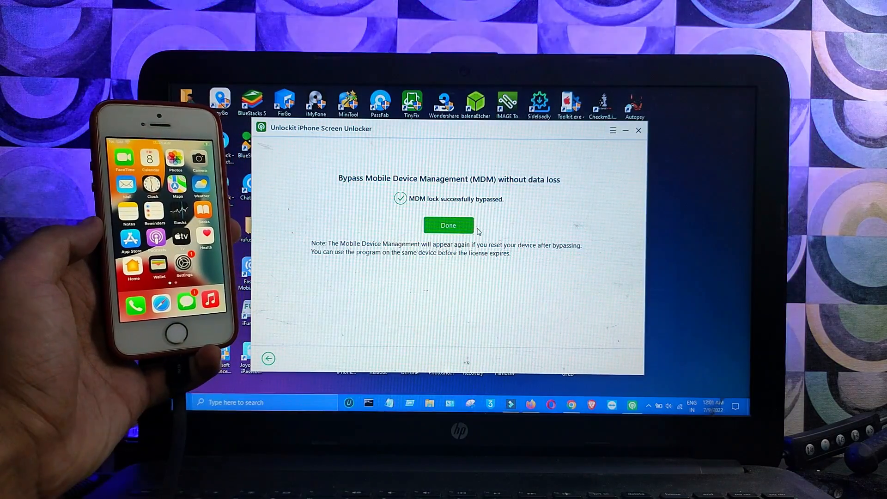
pyautogui.click(448, 225)
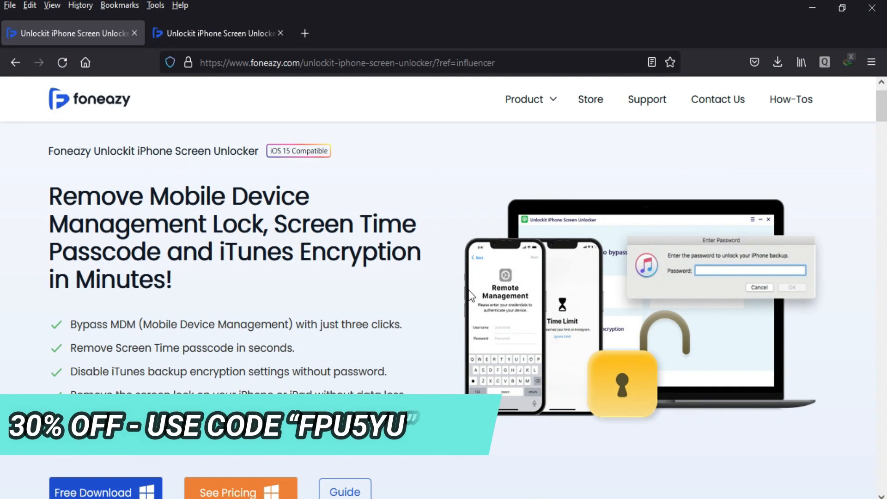
# Bring up the Unlockit pricing page via 'See Pricing' in a new tab
pyautogui.click(240, 491)
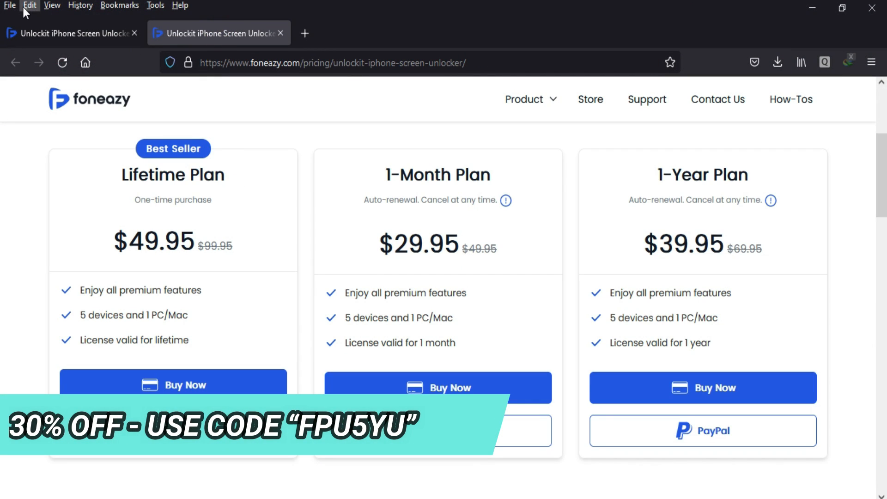